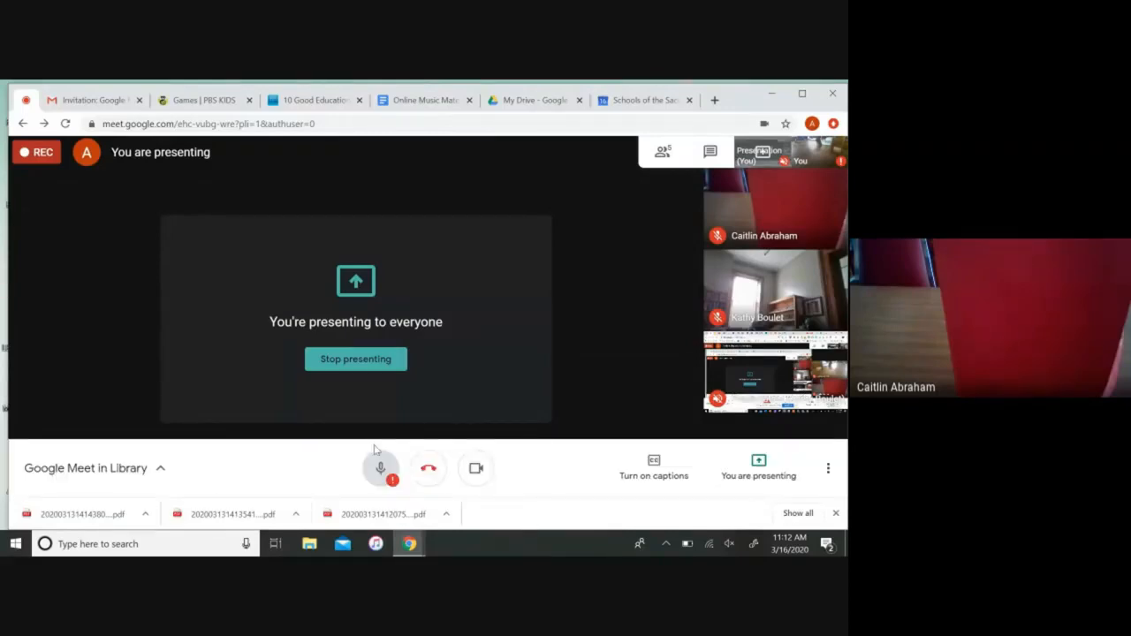
mouse_move(380, 469)
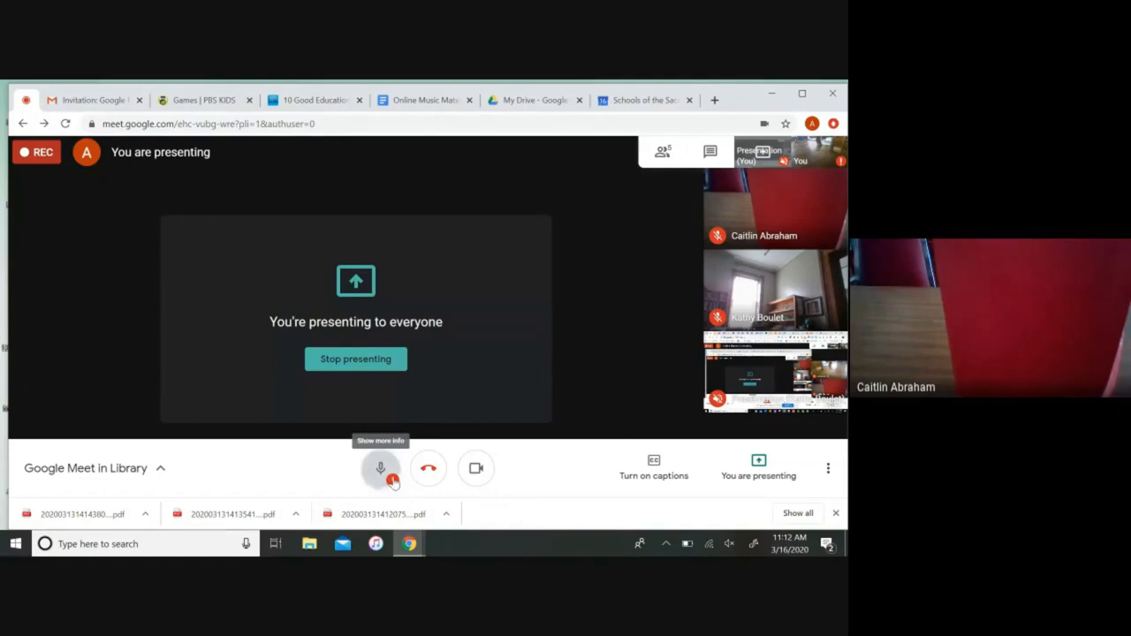
Reveal the notice that the microphone is muted by the system settings
click(380, 468)
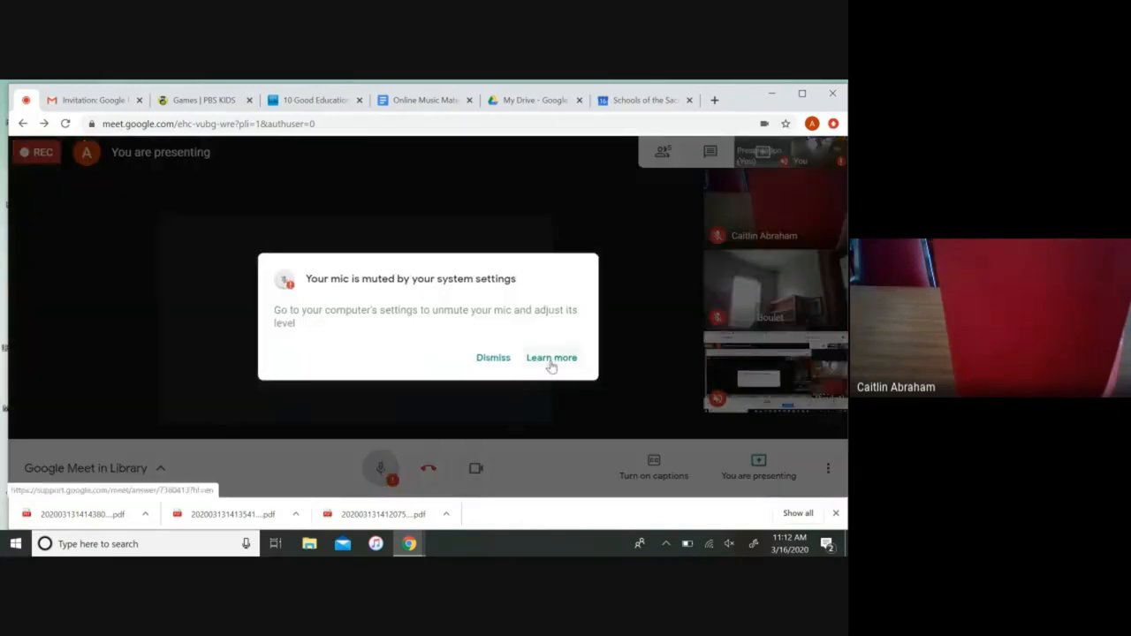
Follow 'Learn more' to the Meet help article, then search Windows for 'mic'
click(551, 356)
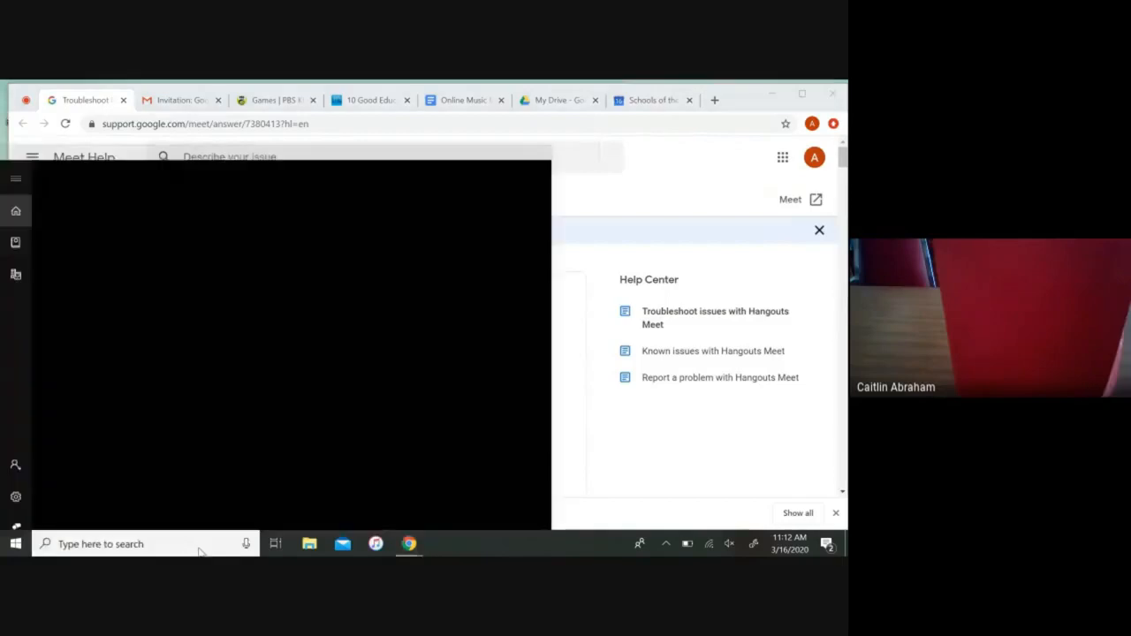
text(mi)
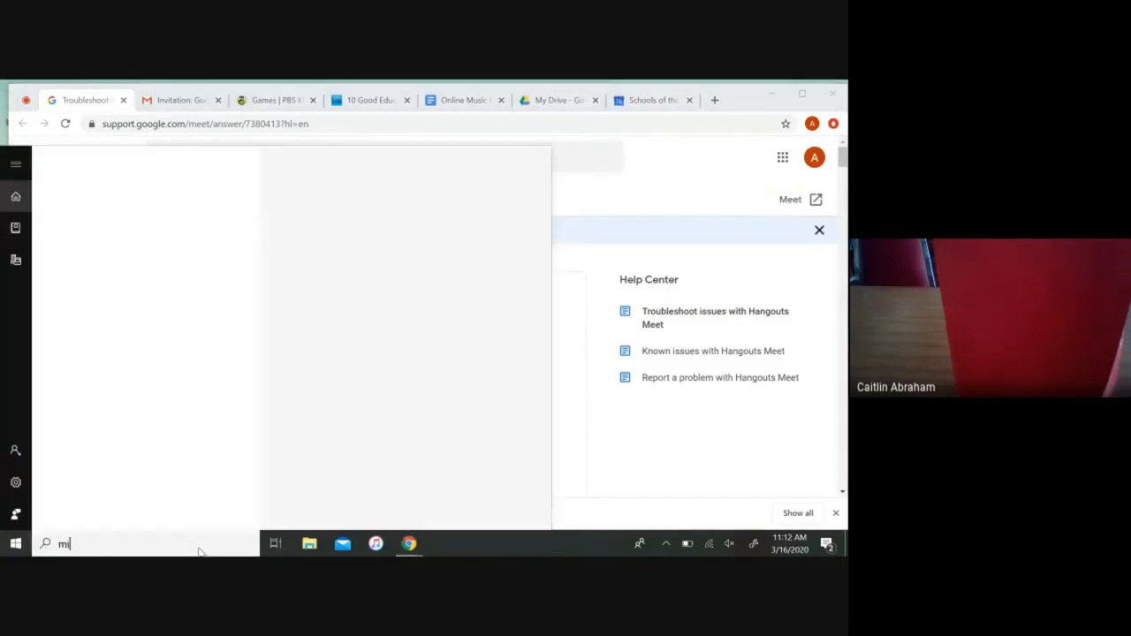
text(ic)
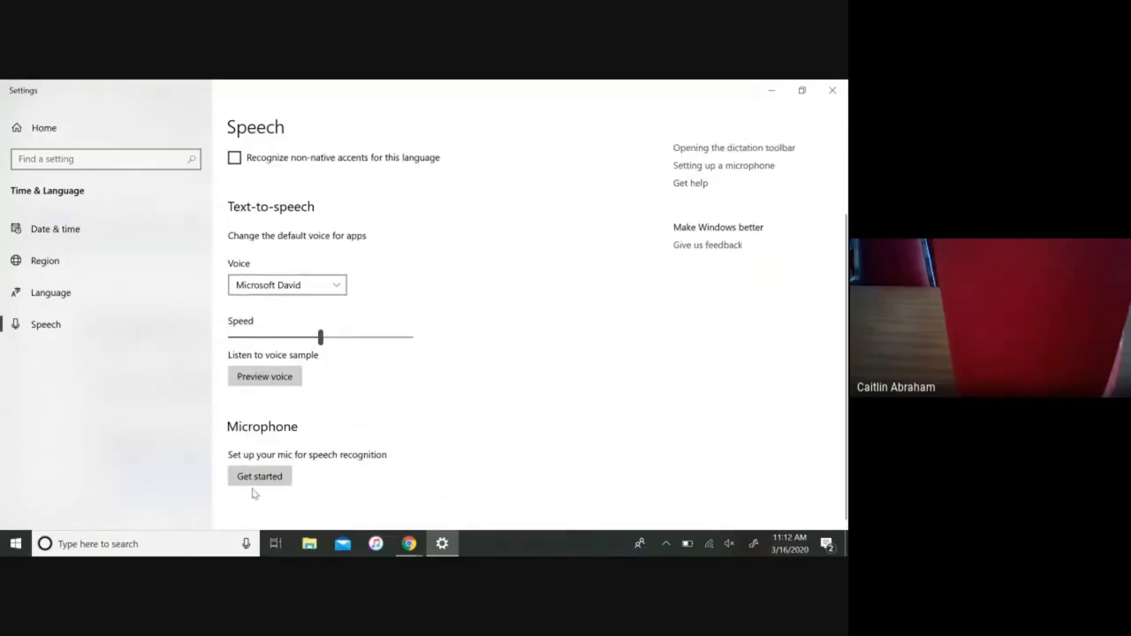
Begin the Speech microphone setup via Get started
click(258, 475)
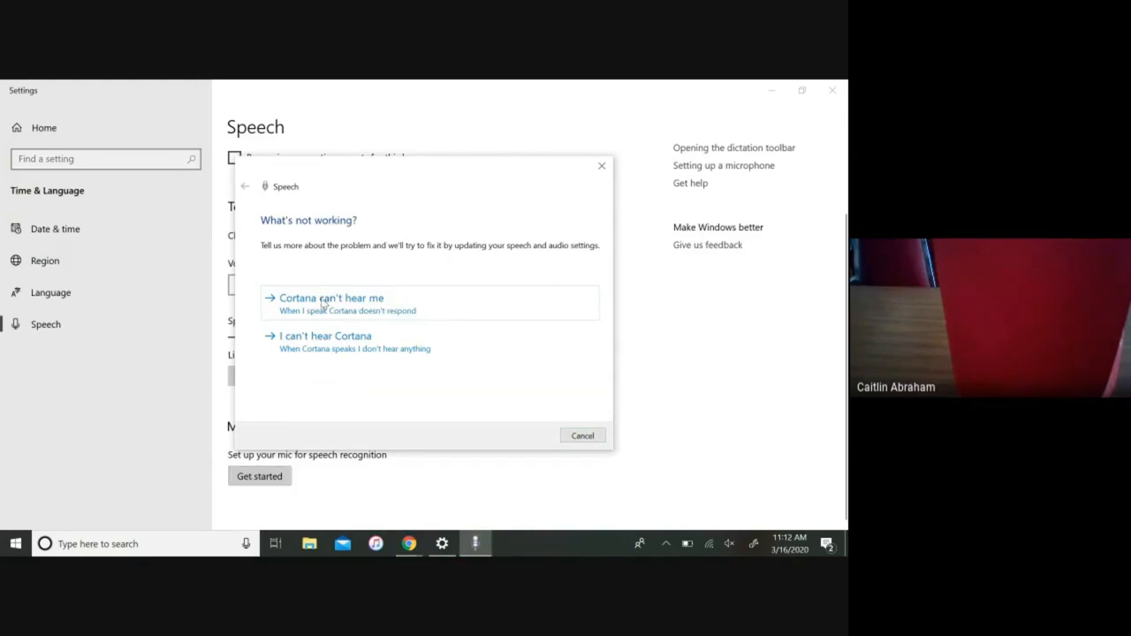
Report 'Cortana can't hear me', keep the Realtek Microphone, set up the mic and start calibration
click(333, 297)
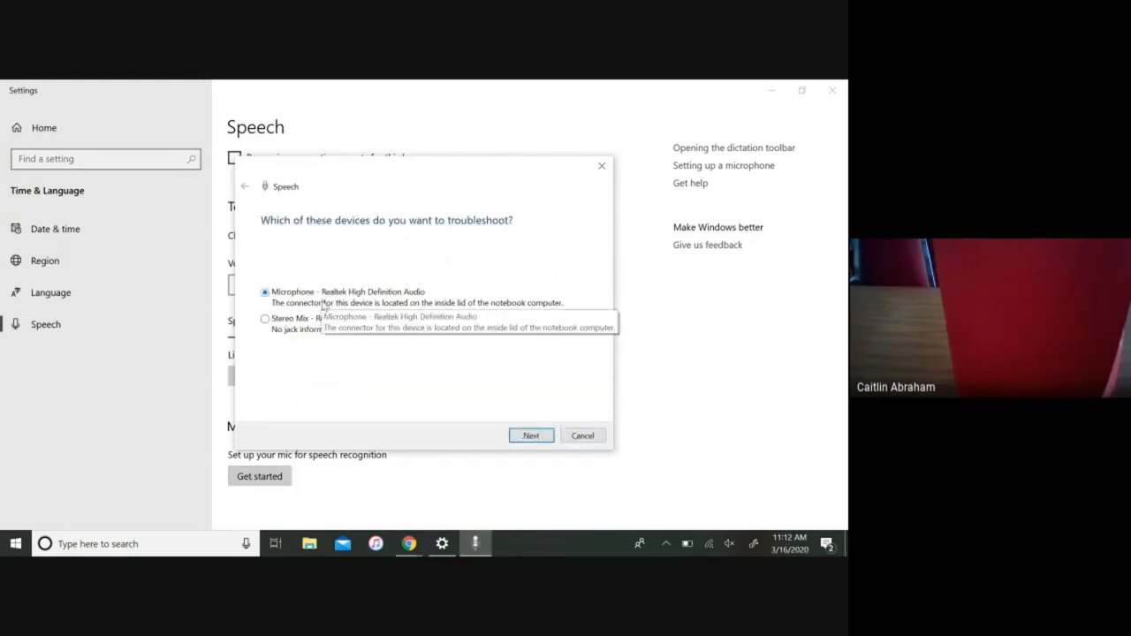
click(530, 434)
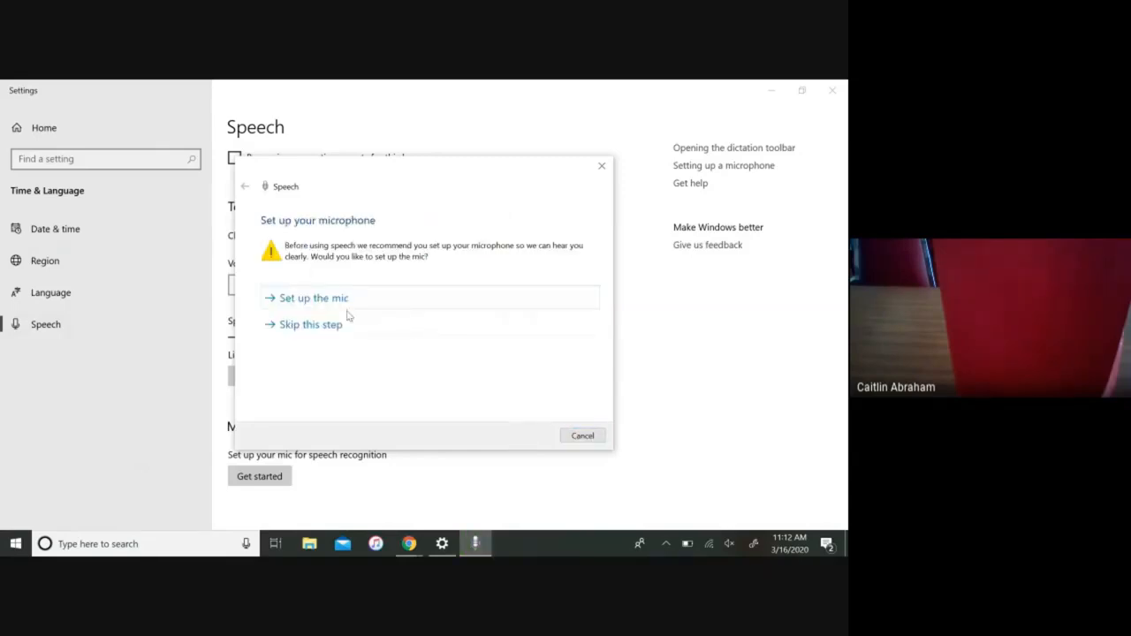
click(314, 297)
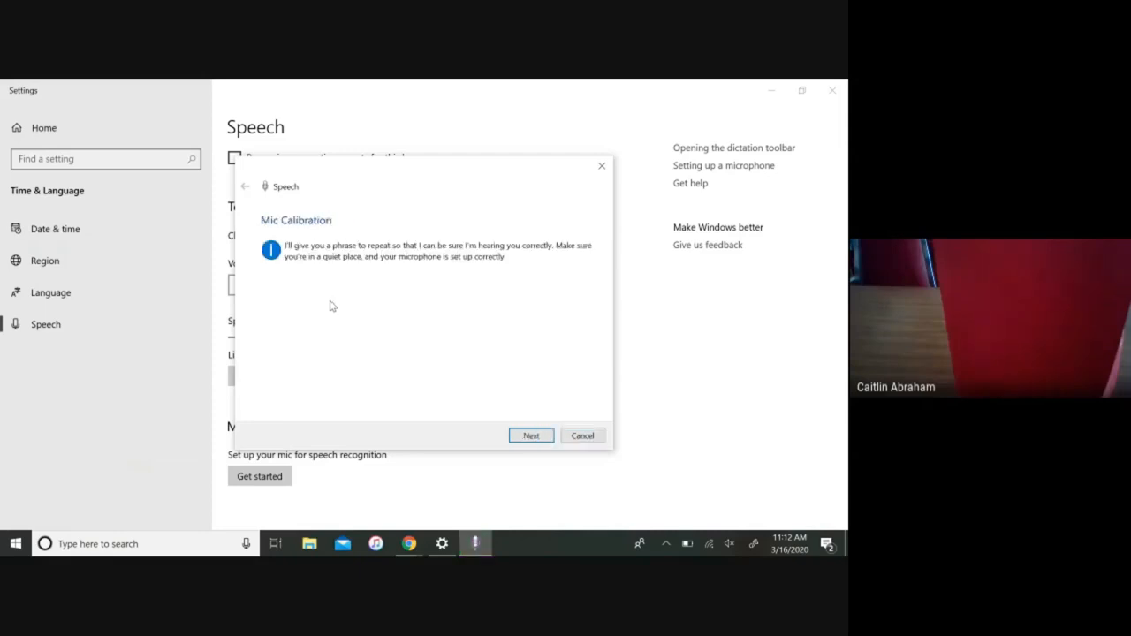
click(530, 434)
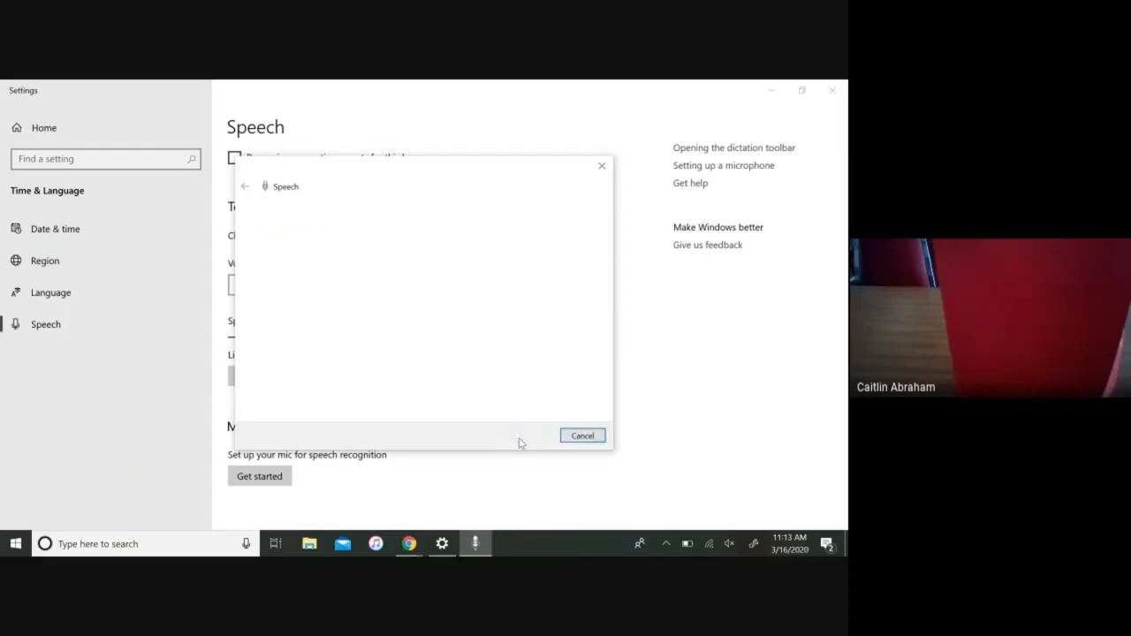